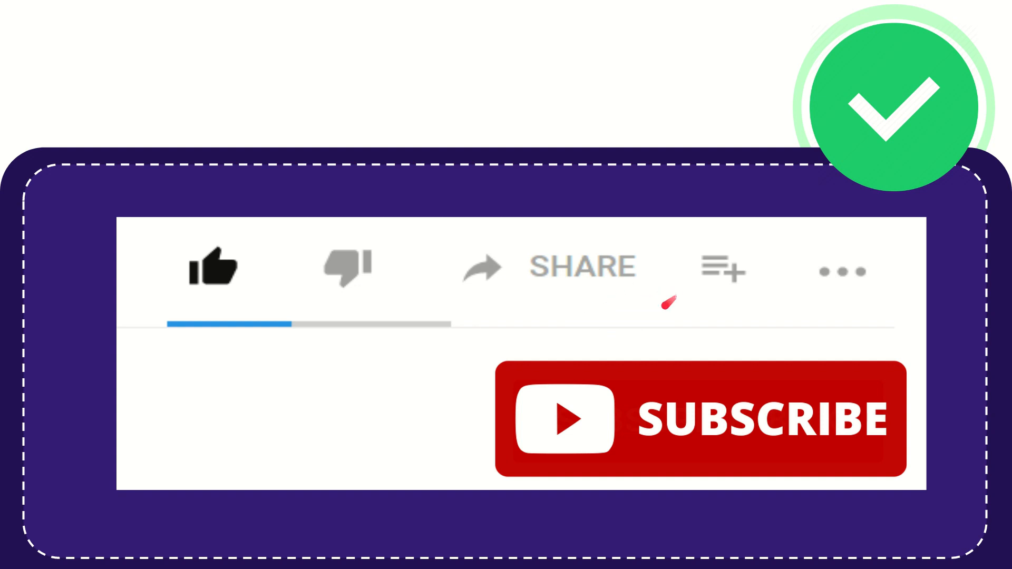
mouse_move(645, 303)
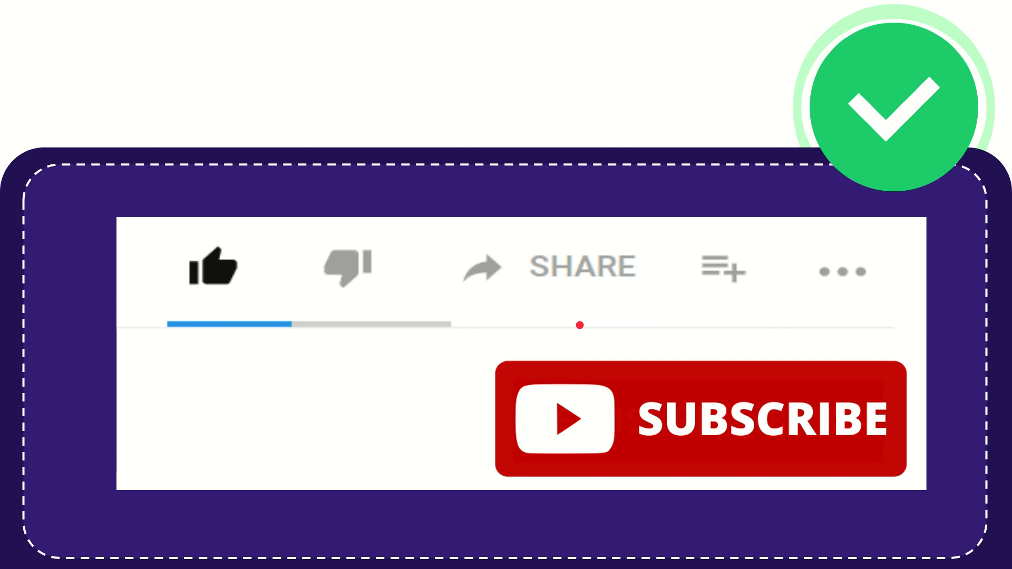
mouse_move(729, 268)
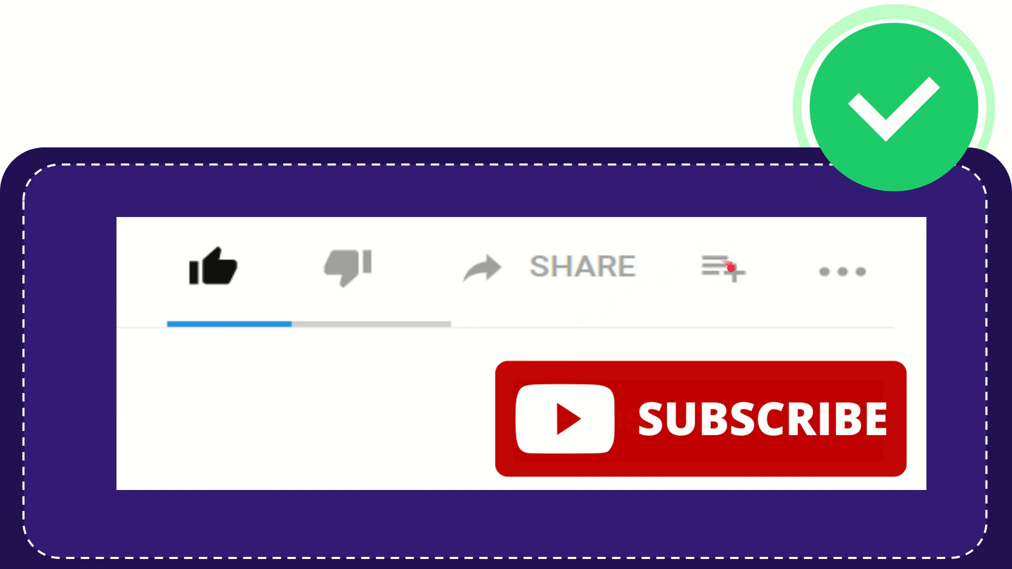